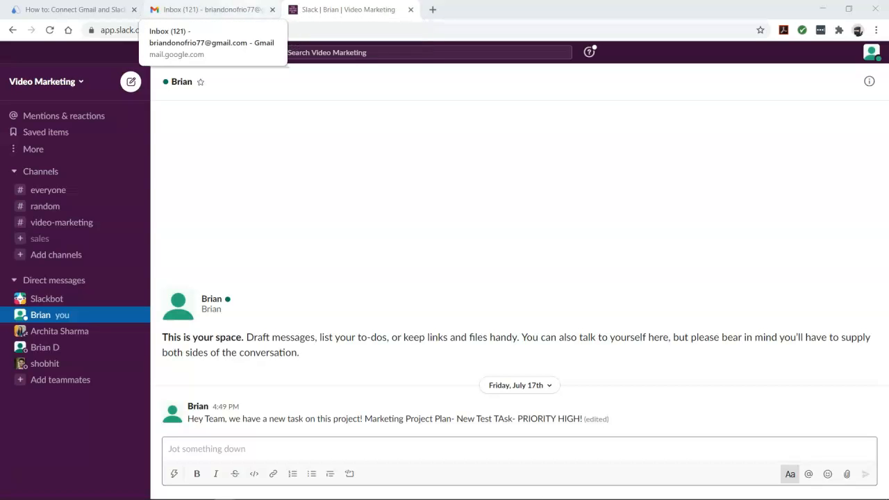
Check the Gmail inbox, then return to the Automate.io Gmail and Slack integration page.
left_click(208, 9)
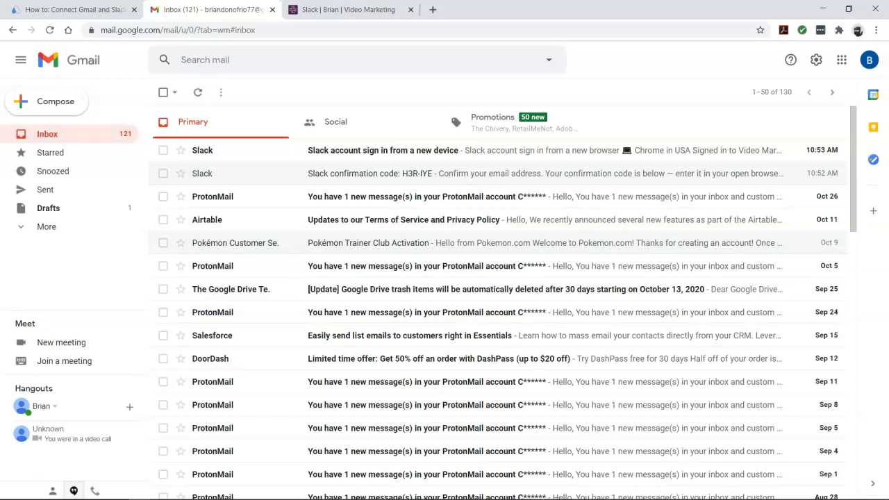
left_click(70, 9)
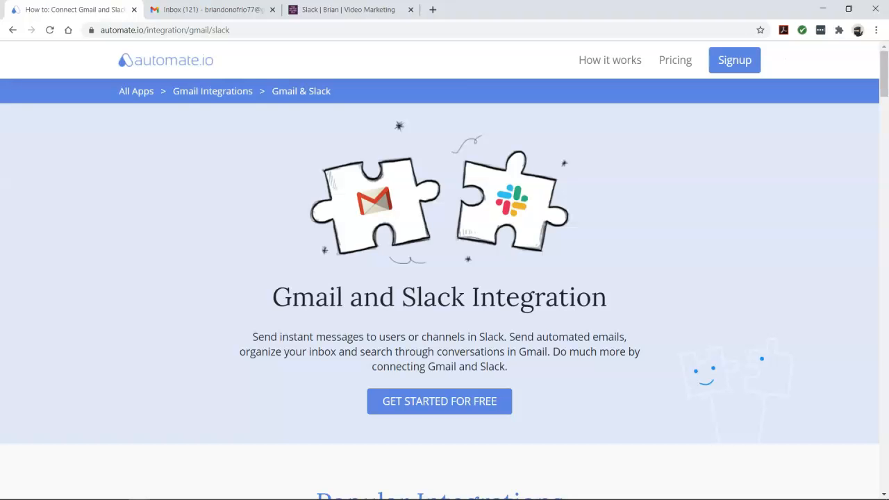
Under Popular Integrations, open the 'Get Slack notifications for new emails in Gmail' template.
scroll("down", 3)
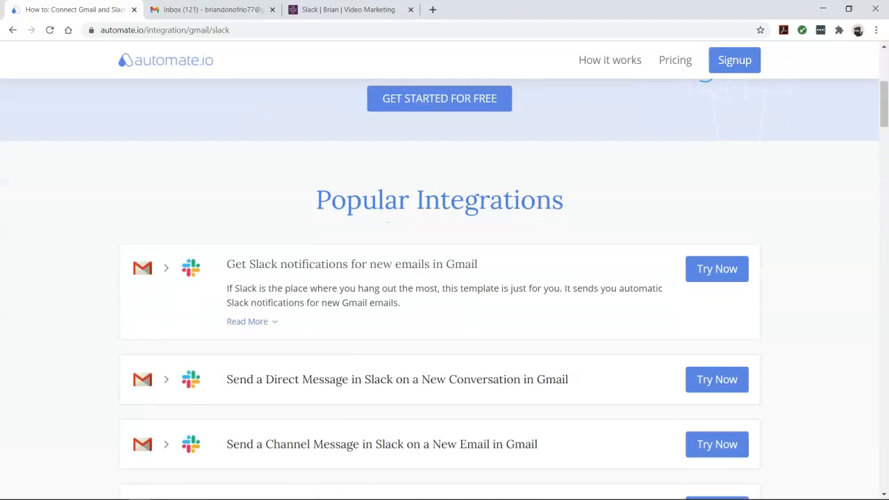
scroll("down", 3)
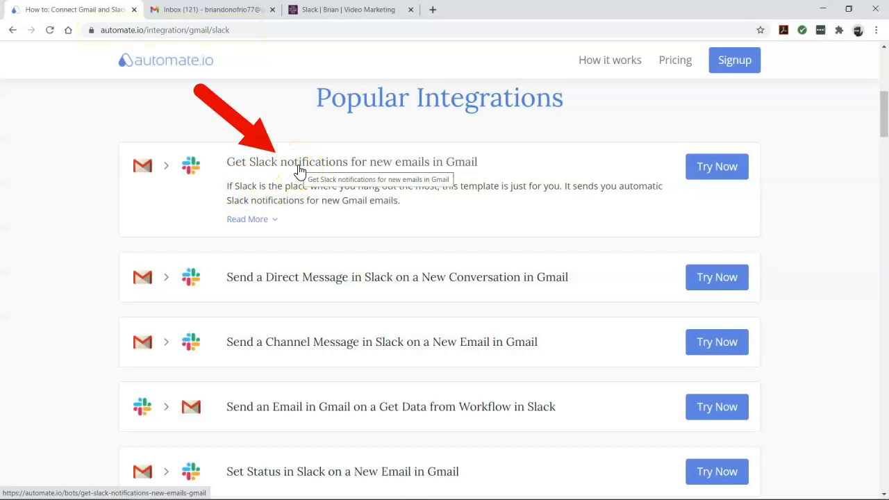
left_click(352, 161)
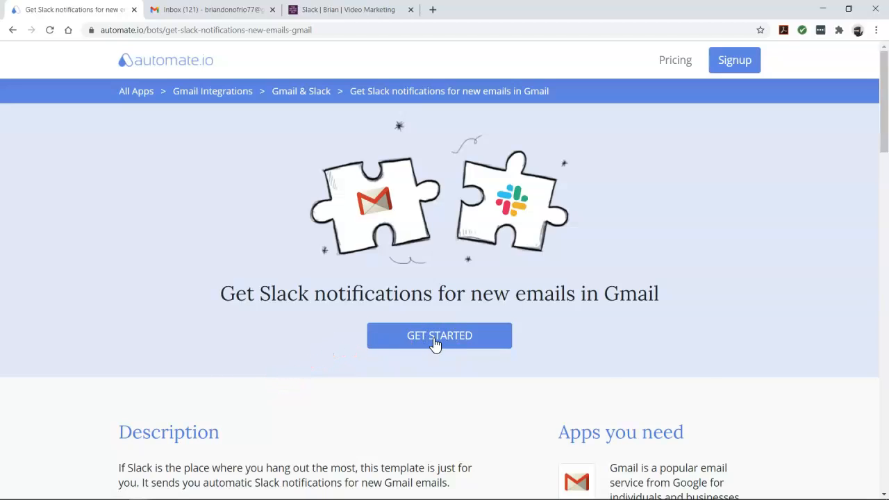
Start the template and authorize a Google account as the Gmail new-email trigger.
left_click(439, 335)
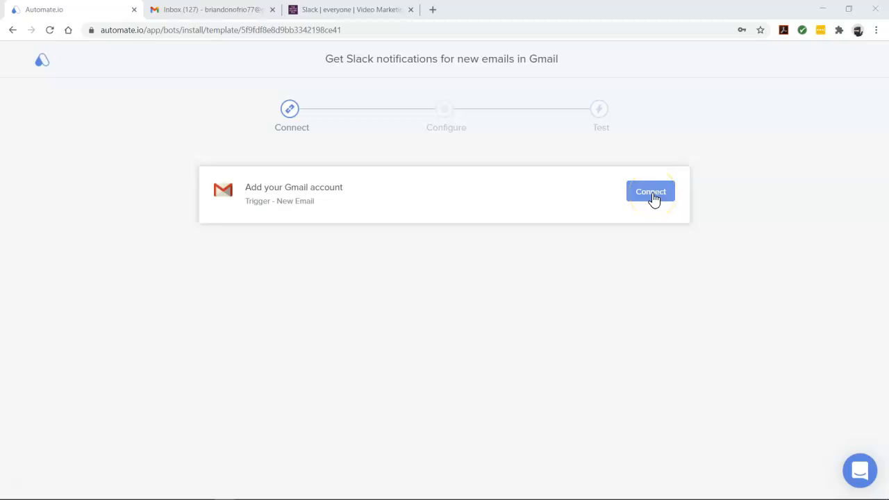
left_click(651, 191)
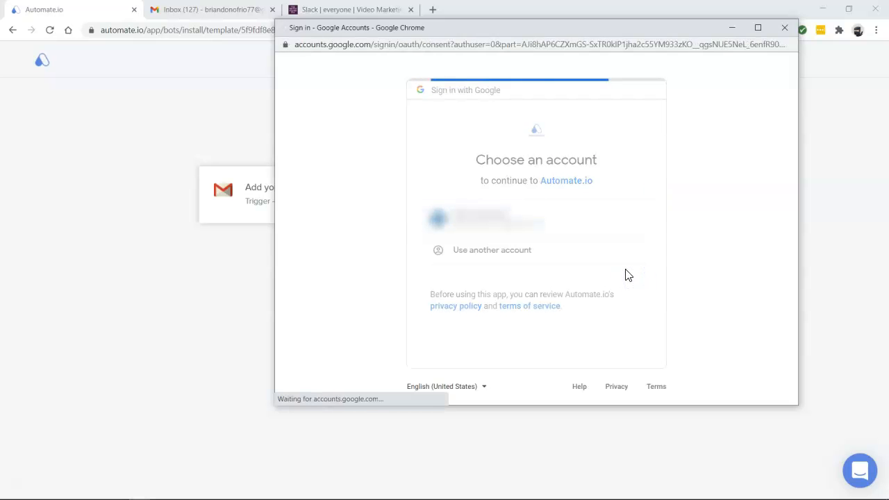
left_click(486, 219)
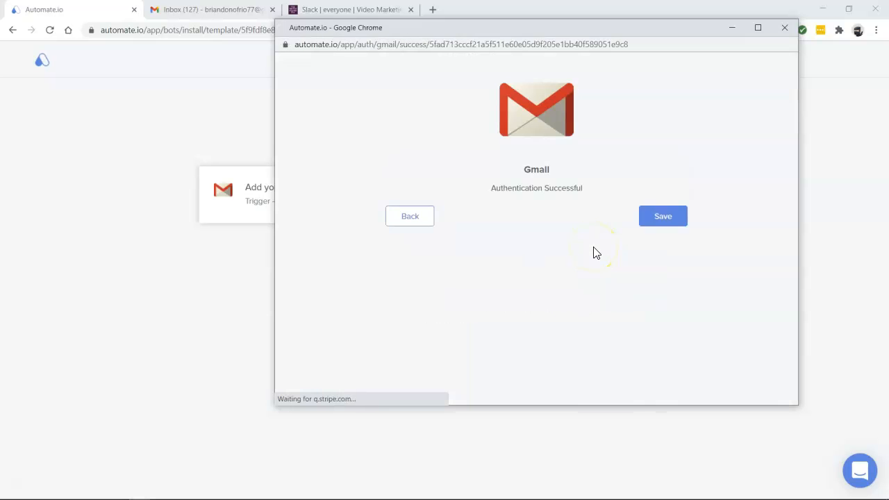
left_click(662, 217)
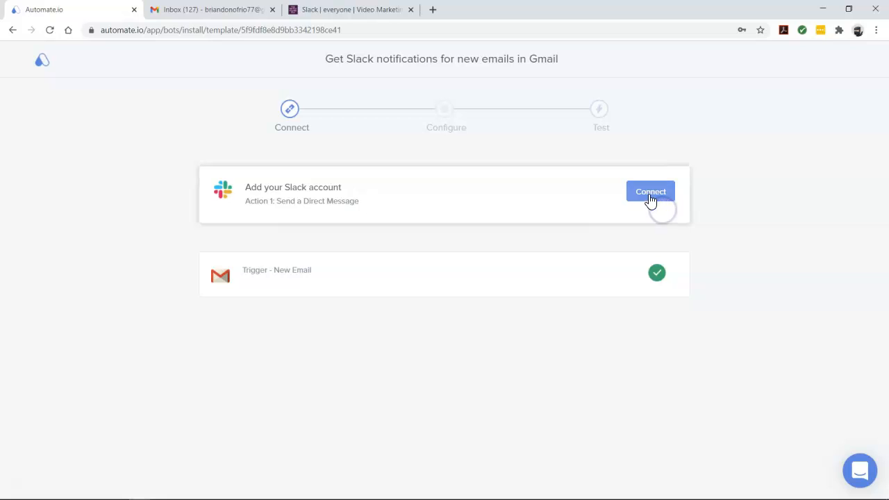
Add and authorize the Slack account for sending direct messages.
left_click(651, 191)
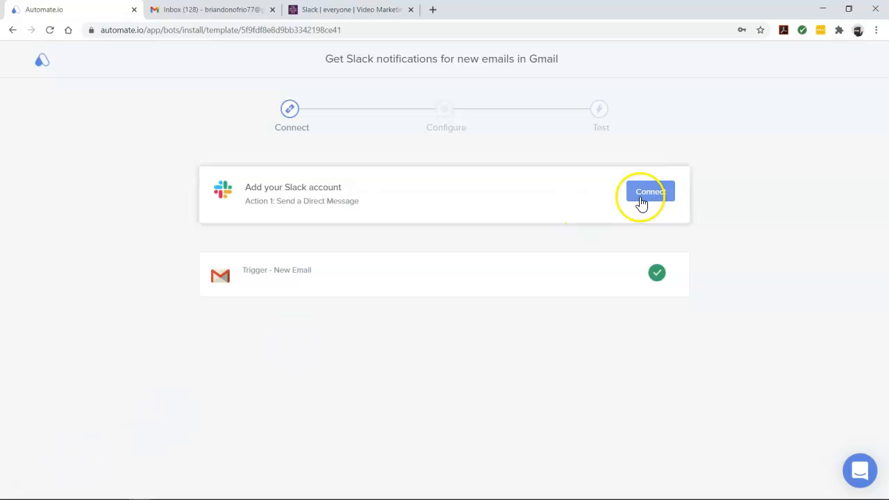
left_click(649, 191)
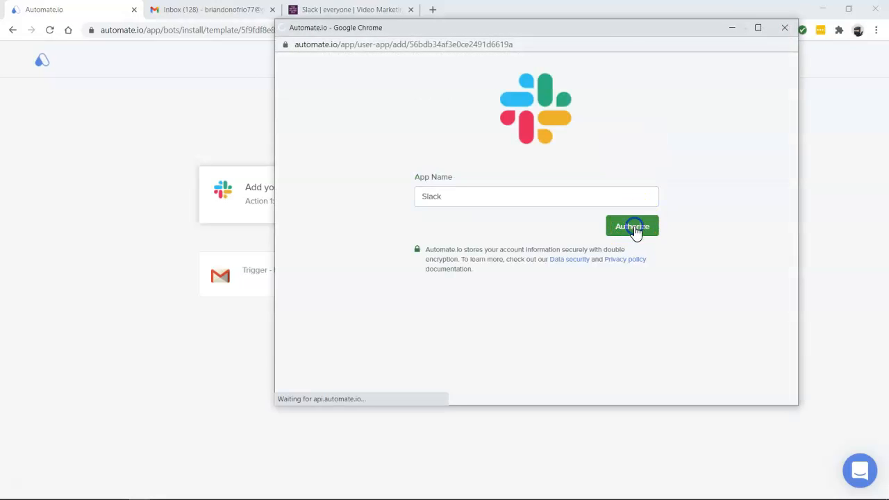
left_click(631, 227)
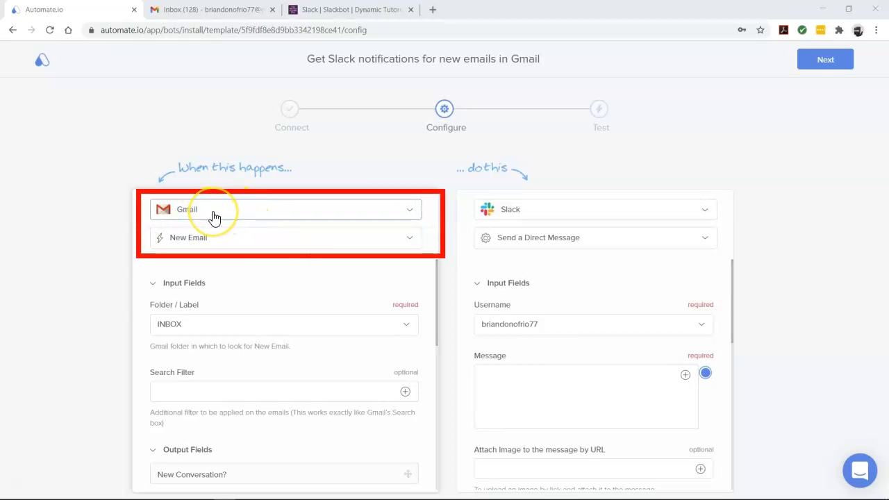
mouse_move(212, 278)
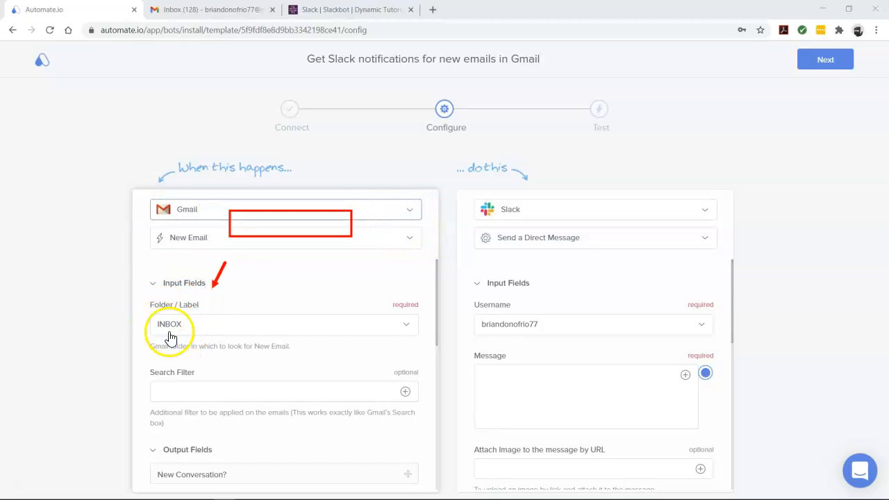
left_click(278, 391)
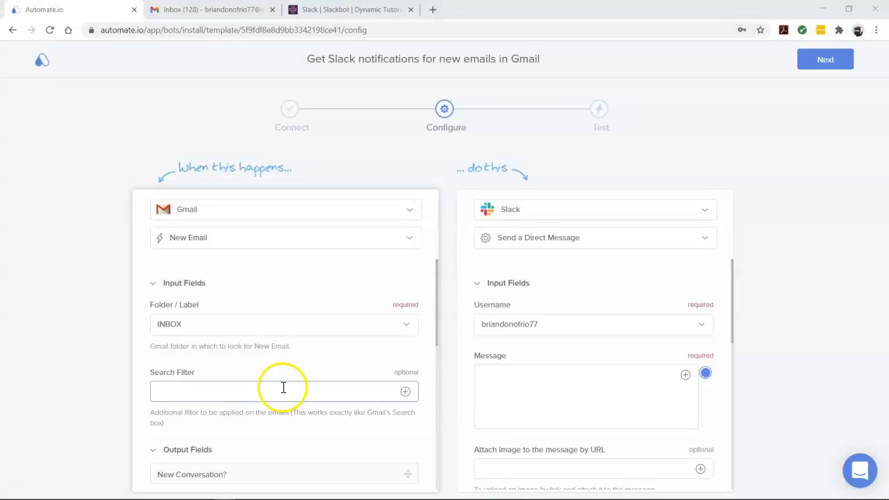
mouse_move(585, 271)
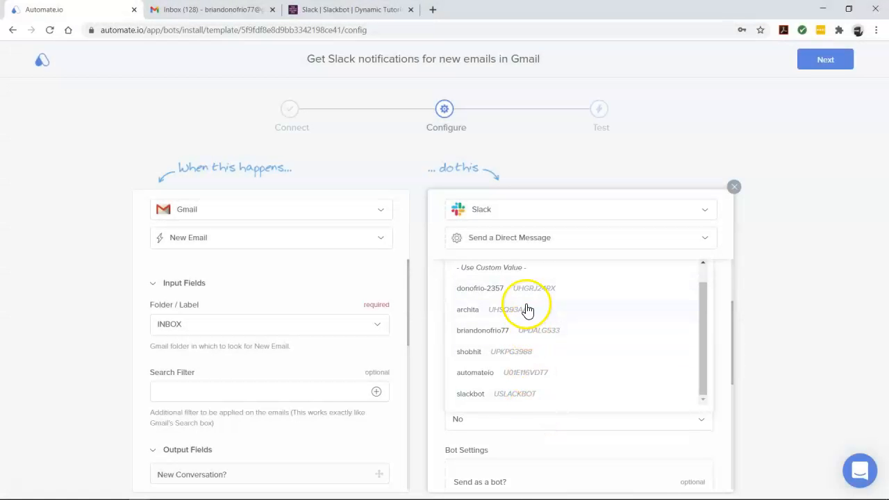
Choose the Slack recipient and write the 'Hi here! You… With the subject line:' message.
left_click(483, 330)
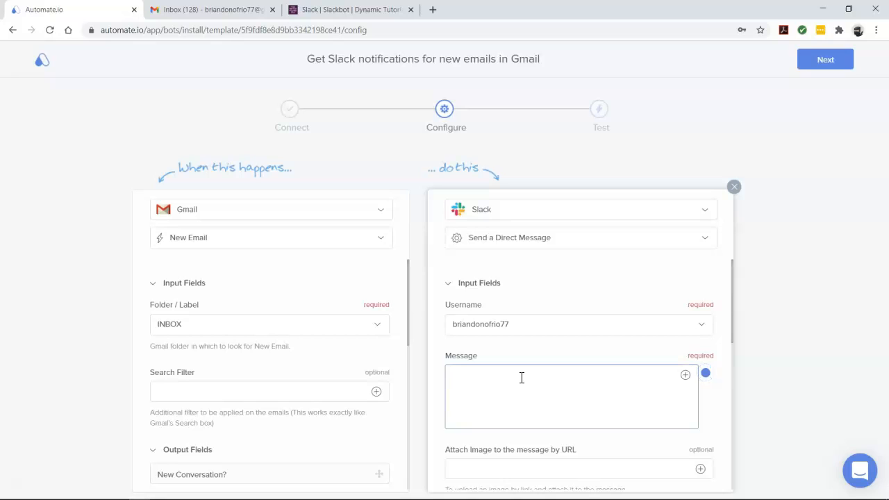
type("Hi")
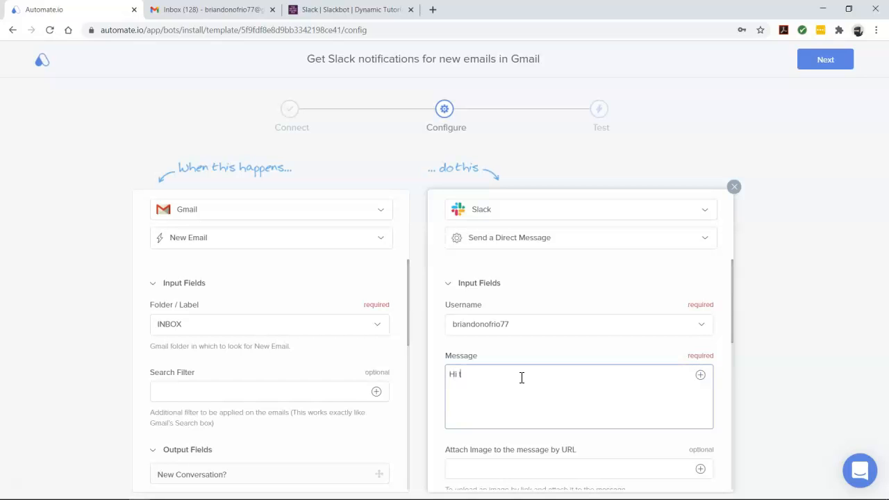
type("here")
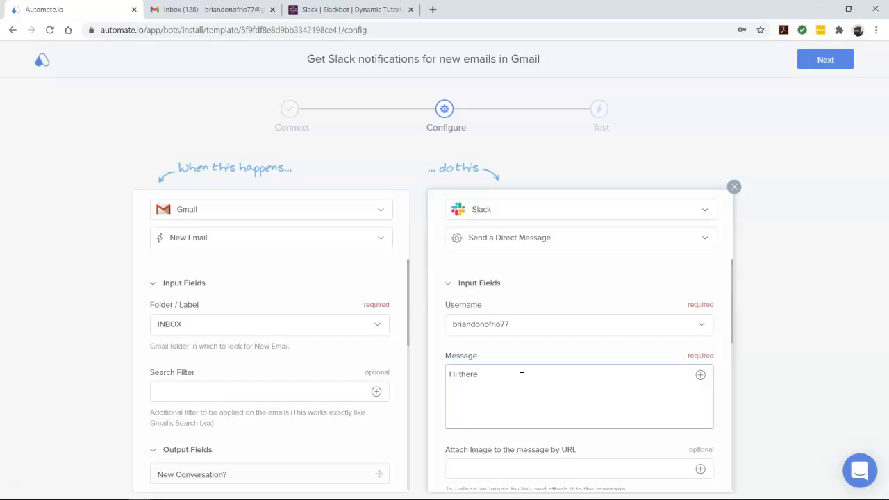
type("! You have a new email from From Name From Email")
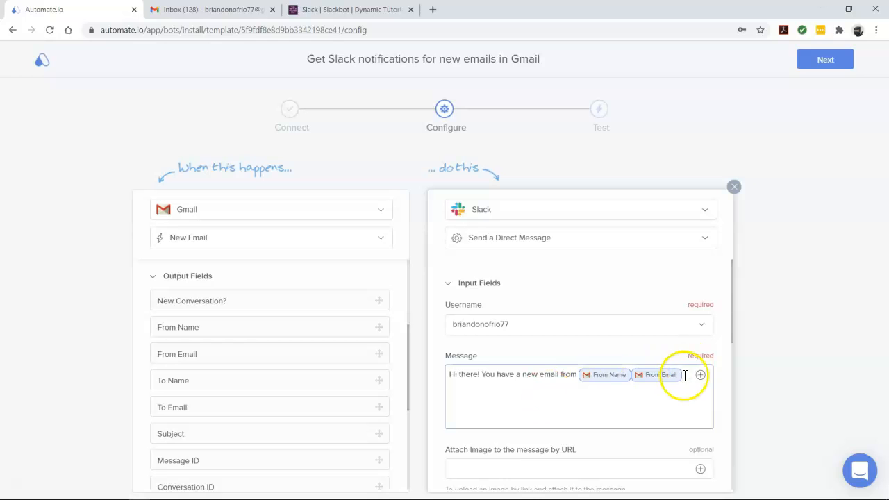
type("With the subject line:")
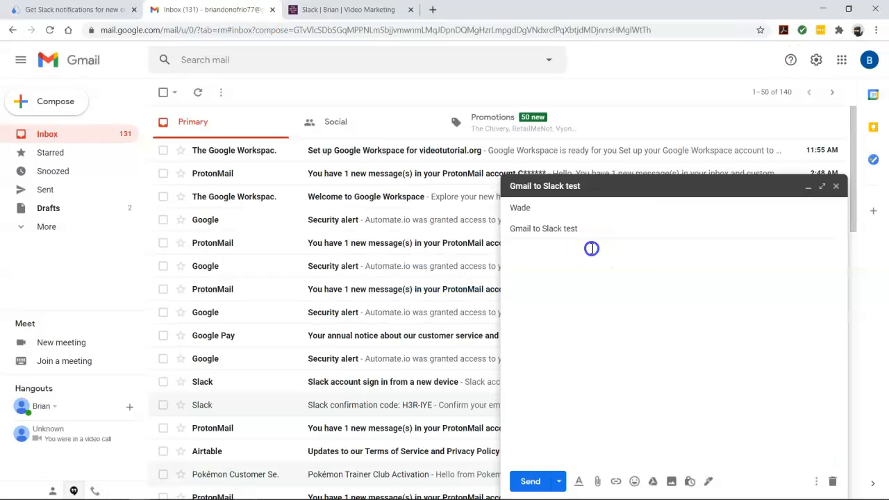
Send the test email 'This is to test the bot.' and check the result in Automate.io.
type("This is to test the bot.")
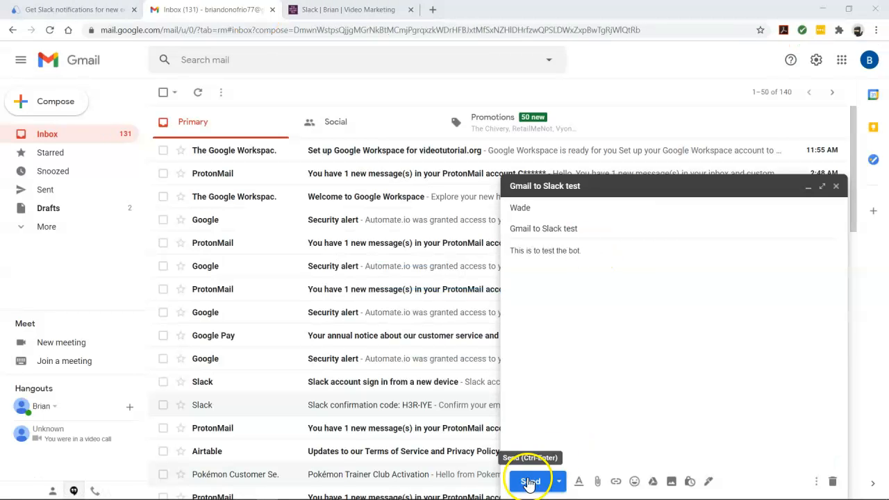
left_click(529, 482)
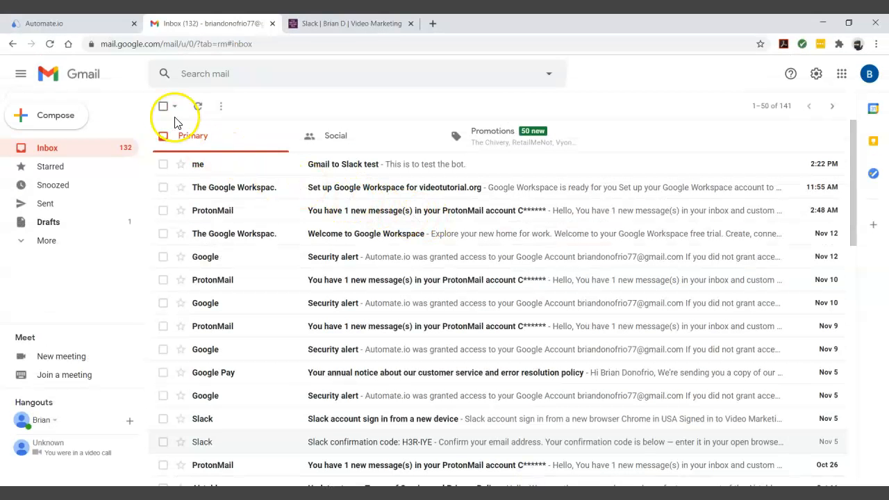
left_click(63, 23)
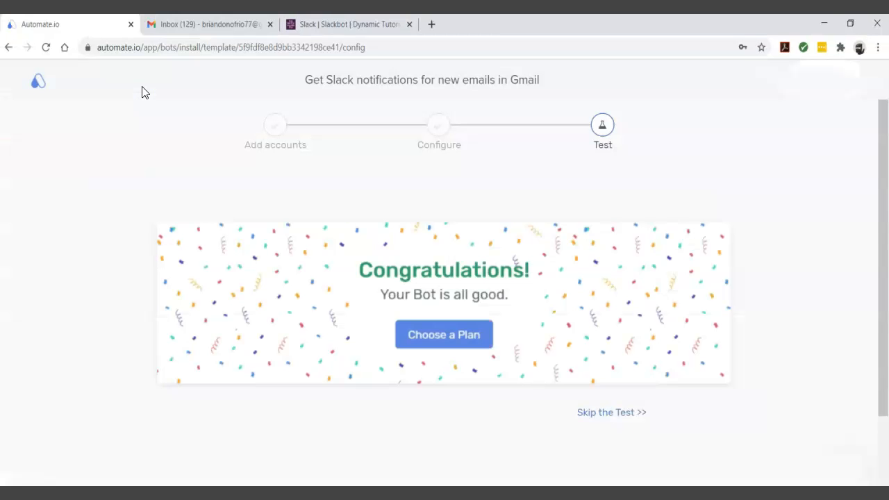